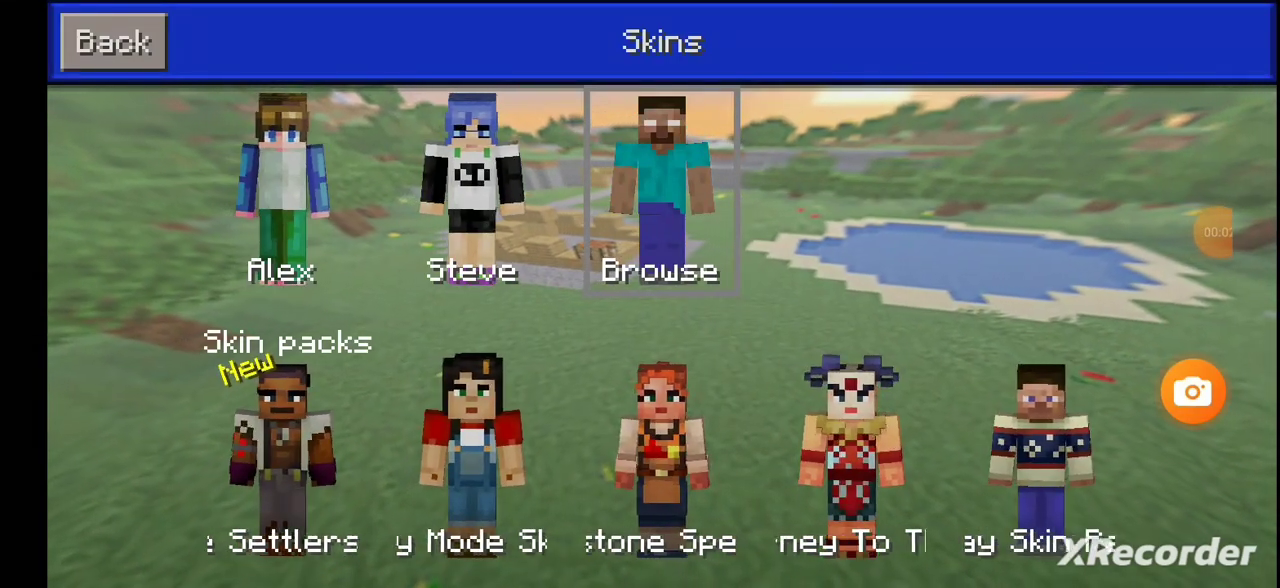
# - Leave Minecraft's Skins screen and open the Google app's Discover feed
pyautogui.hscroll(-3)
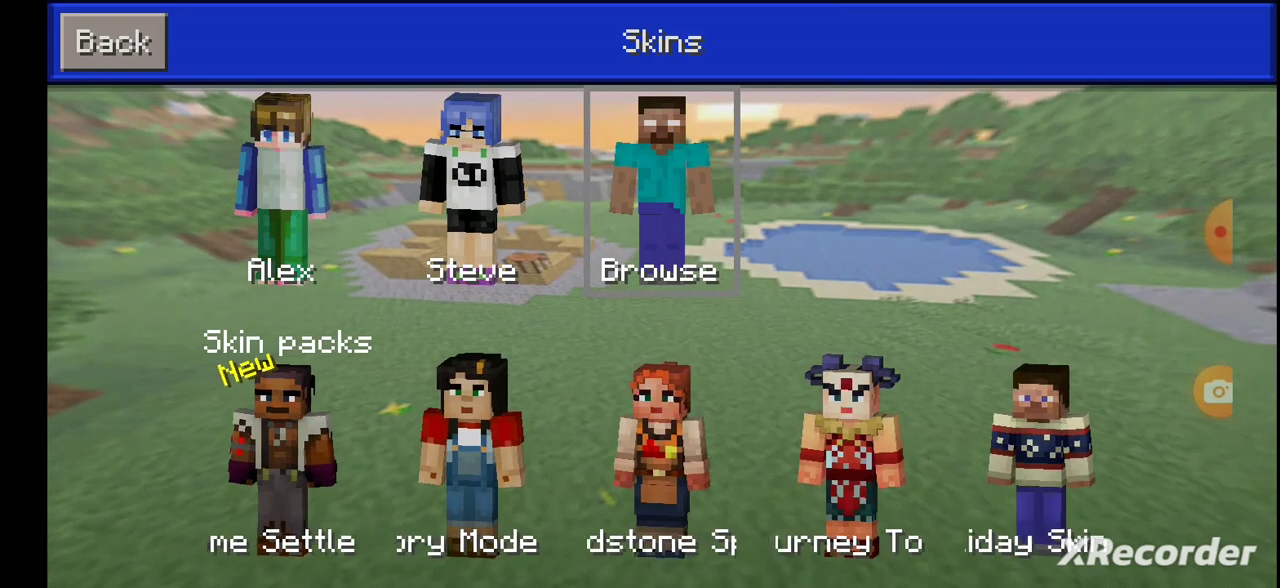
pyautogui.click(112, 41)
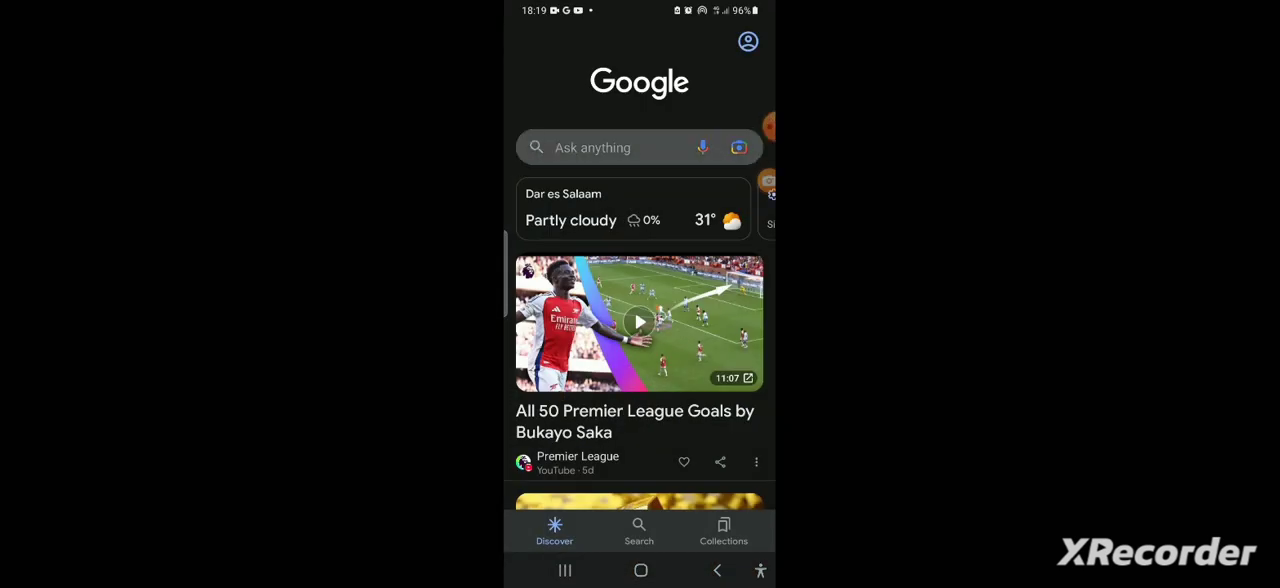
# - Search Google for "The skindex" and open The Skindex website result
pyautogui.click(600, 147)
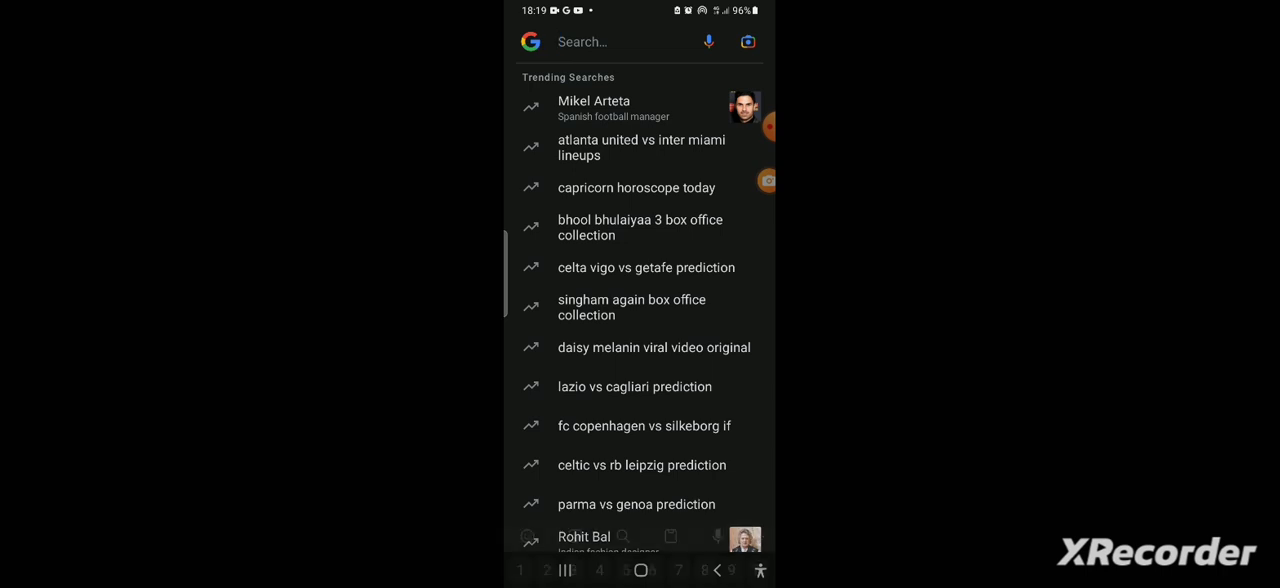
pyautogui.write('The')
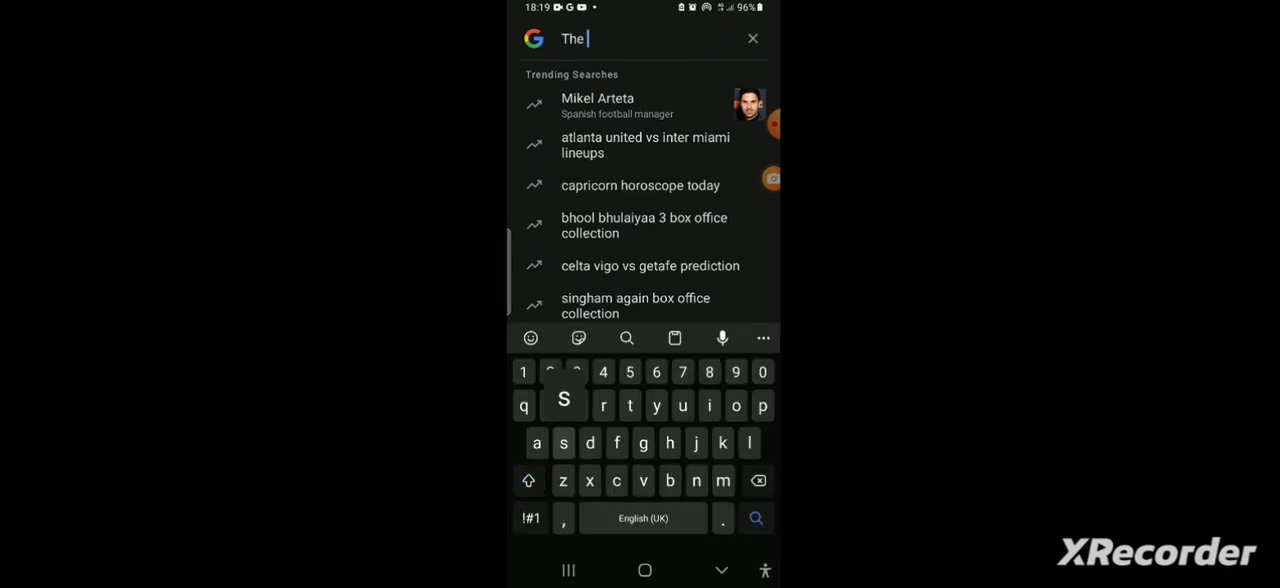
pyautogui.write('kindex')
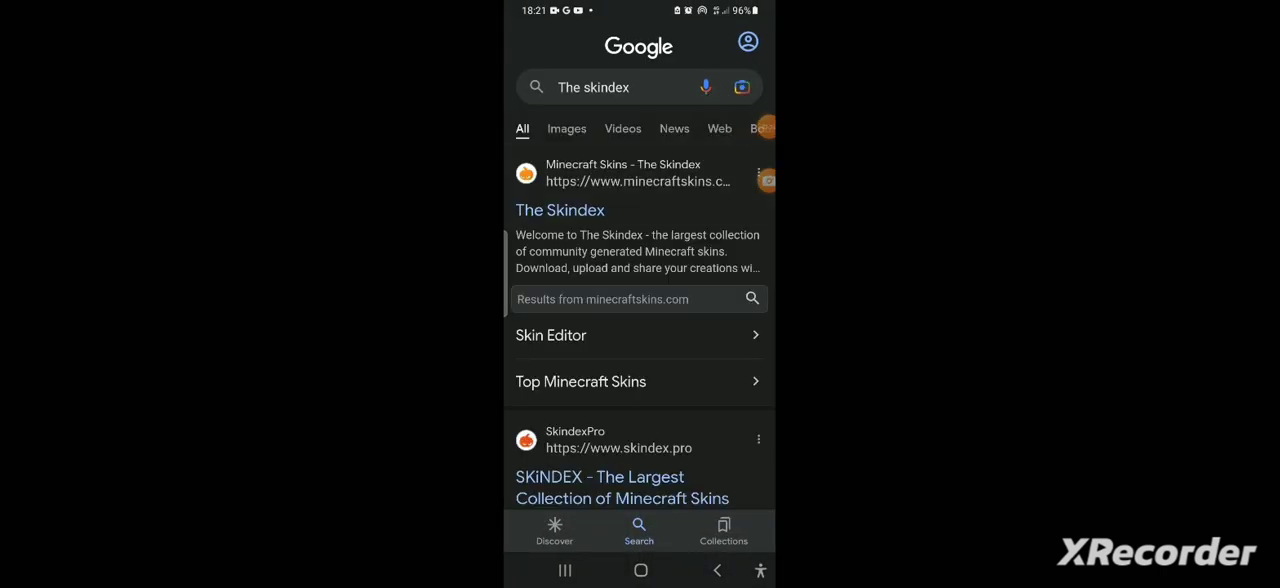
pyautogui.click(560, 210)
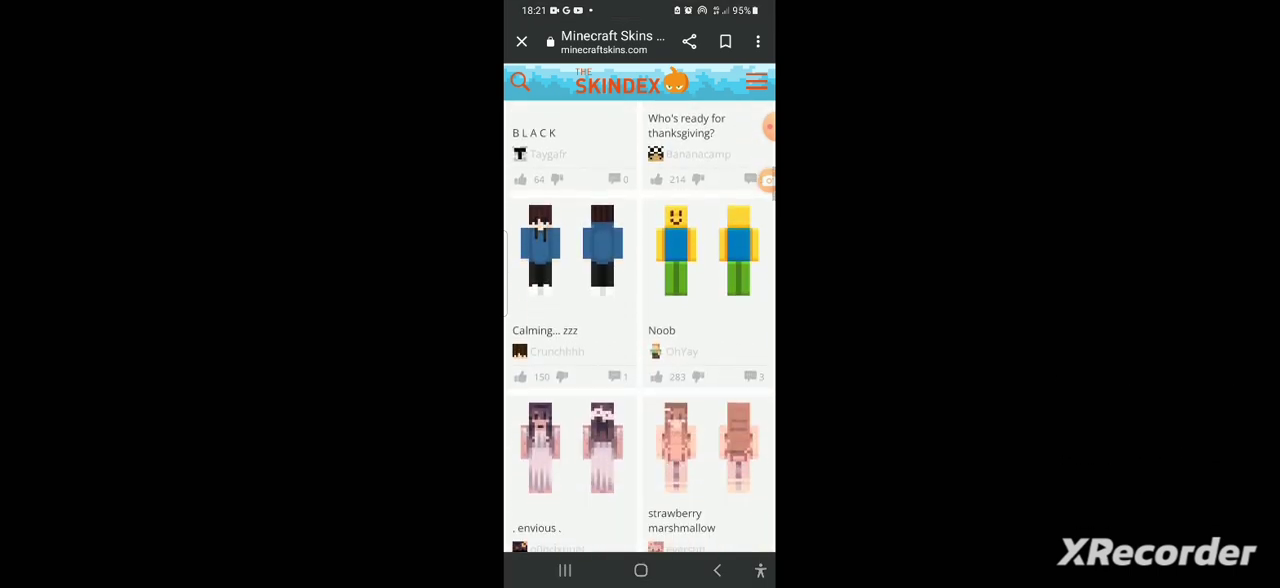
# - Scroll The Skindex home page and open the Boy Minecraft Skins listing
pyautogui.scroll(-3)
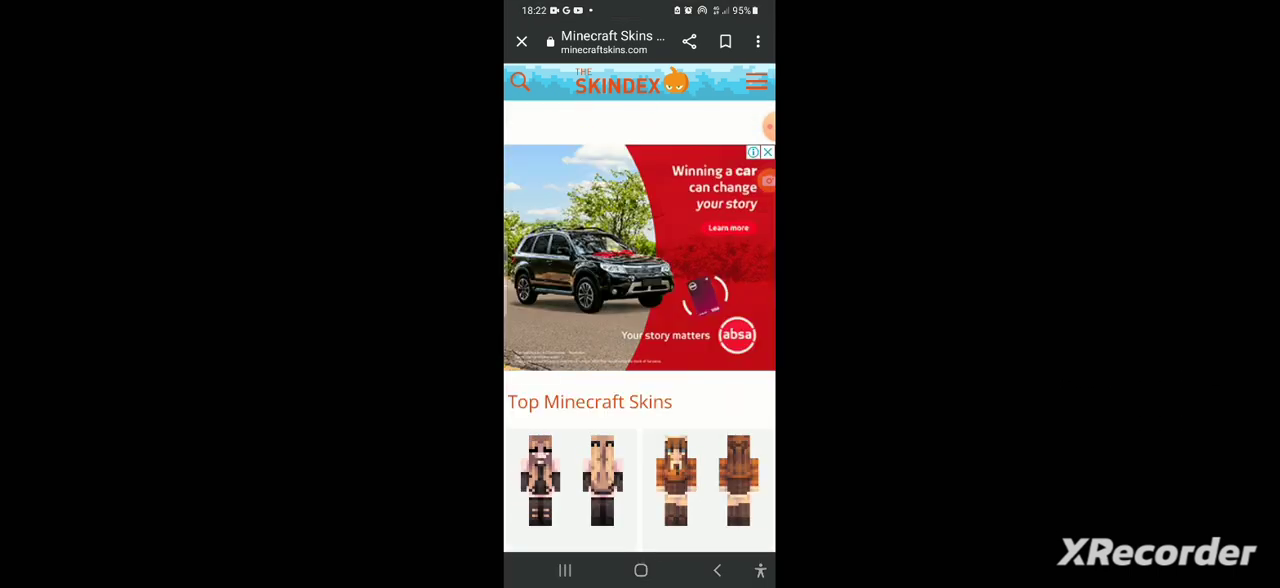
pyautogui.click(520, 82)
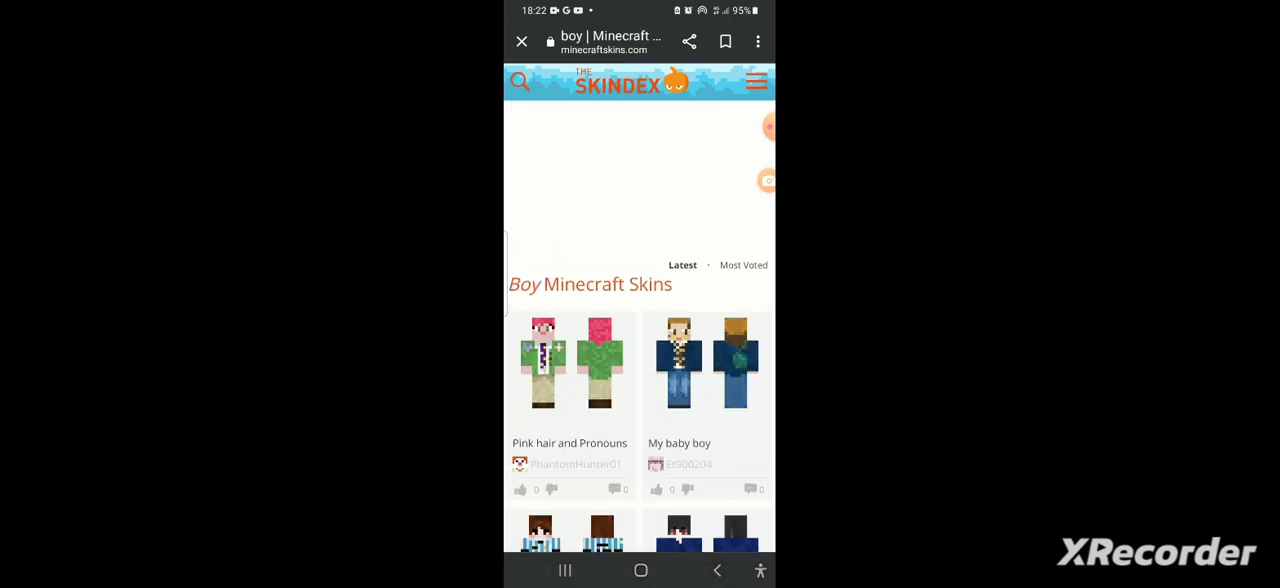
# - Scroll the boy skins, save one, then dismiss Minecraft's photo picker to the title menu
pyautogui.scroll(-3)
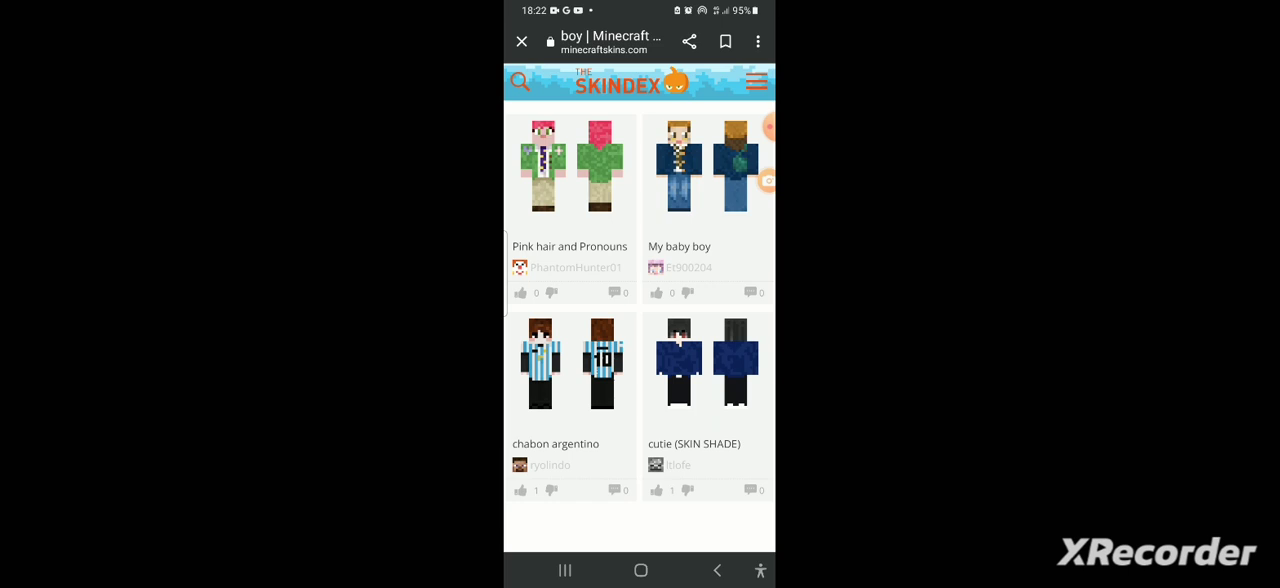
pyautogui.scroll(-3)
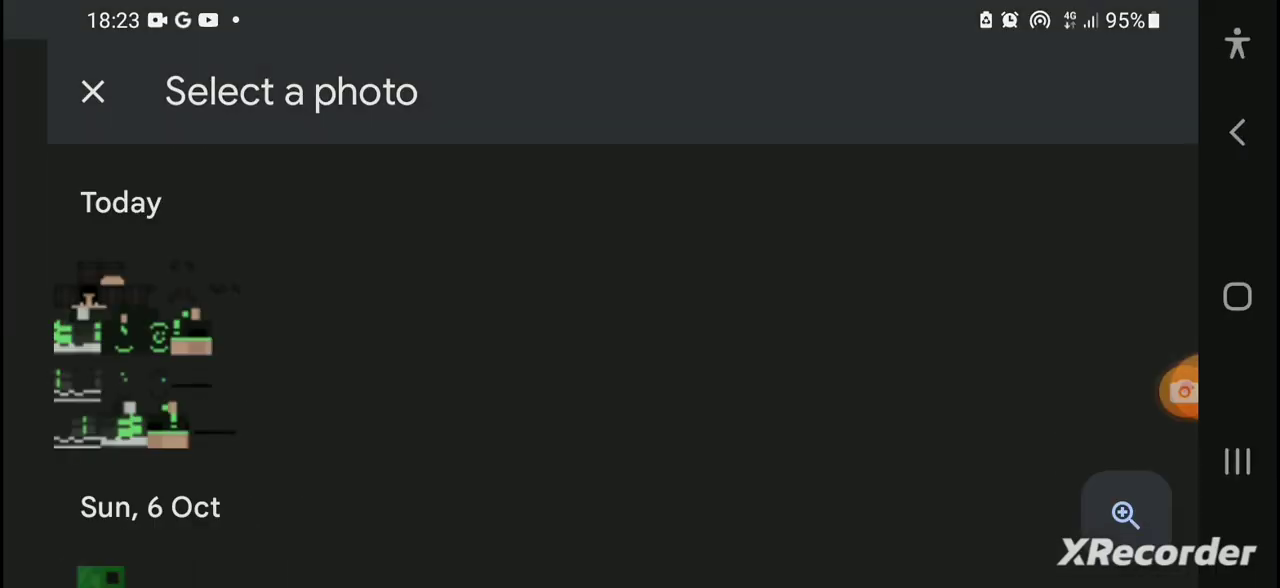
pyautogui.click(93, 91)
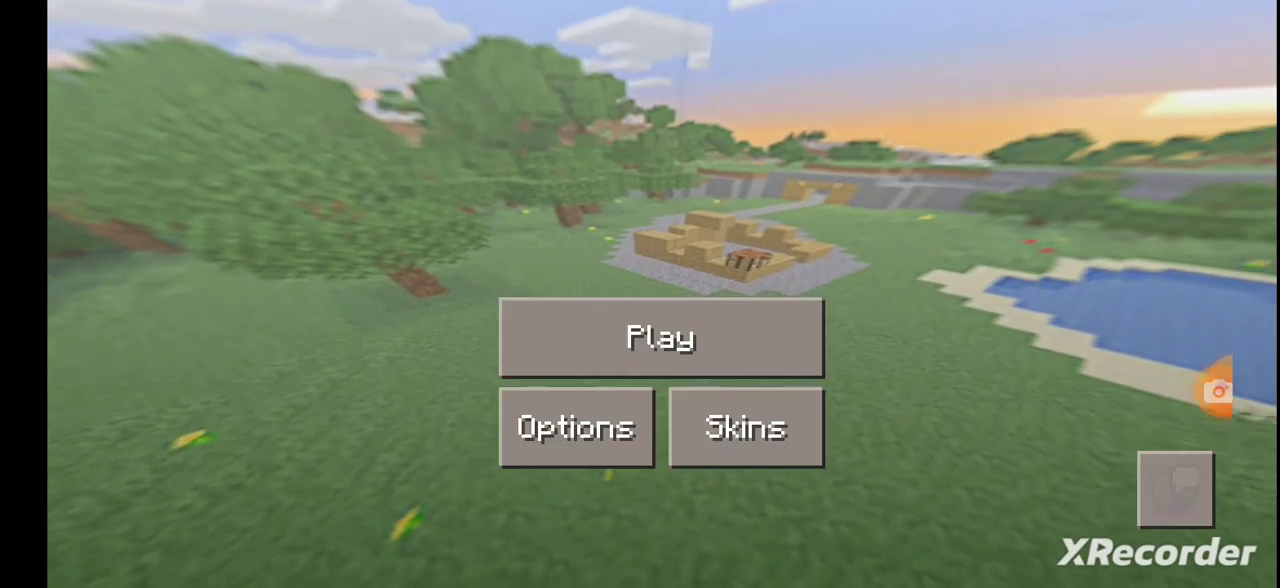